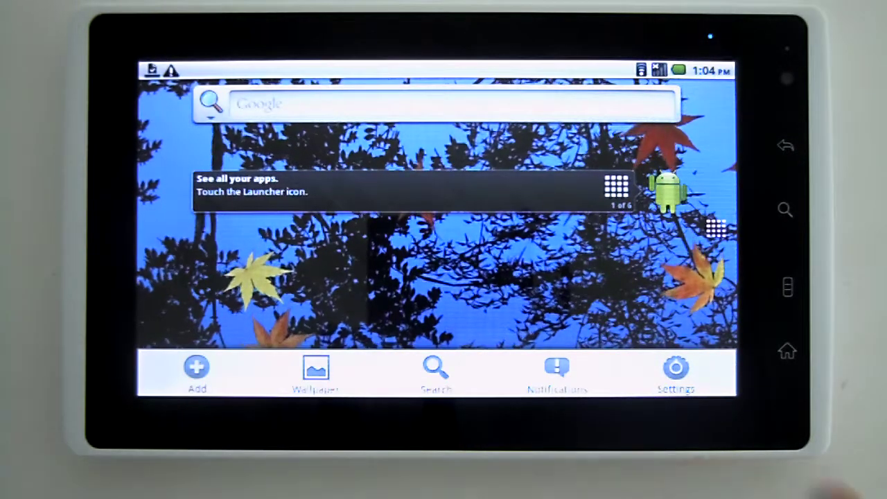
# Reach the Wireless & networks settings from the home screen via Settings.
pyautogui.click(676, 367)
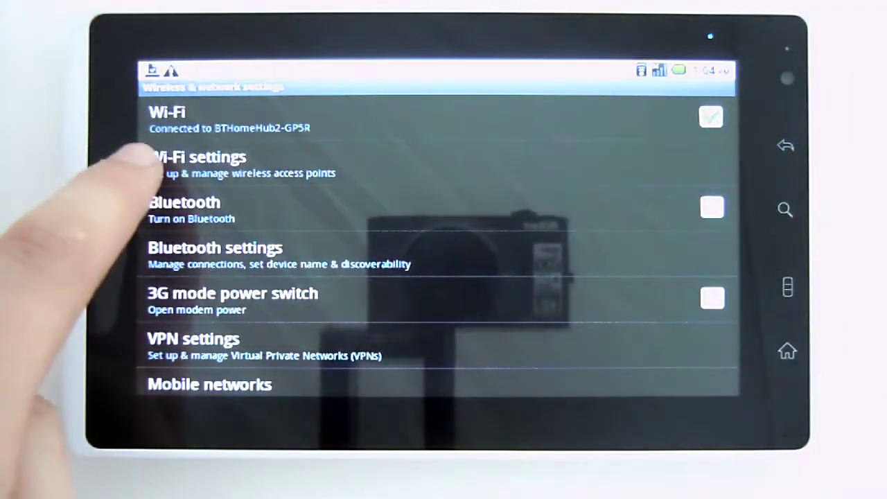
# Forget the BTHomeHub2-GP5R network in Wi-Fi settings so Wi-Fi shows Disconnected.
pyautogui.click(199, 163)
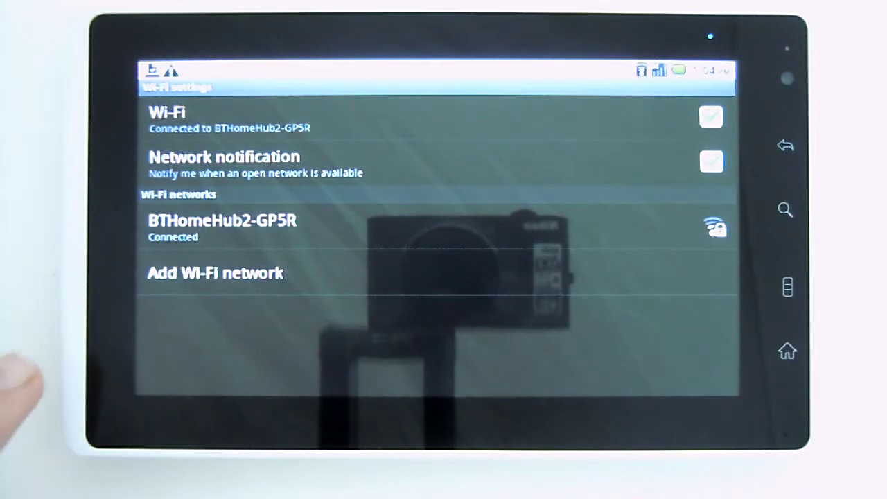
pyautogui.click(222, 224)
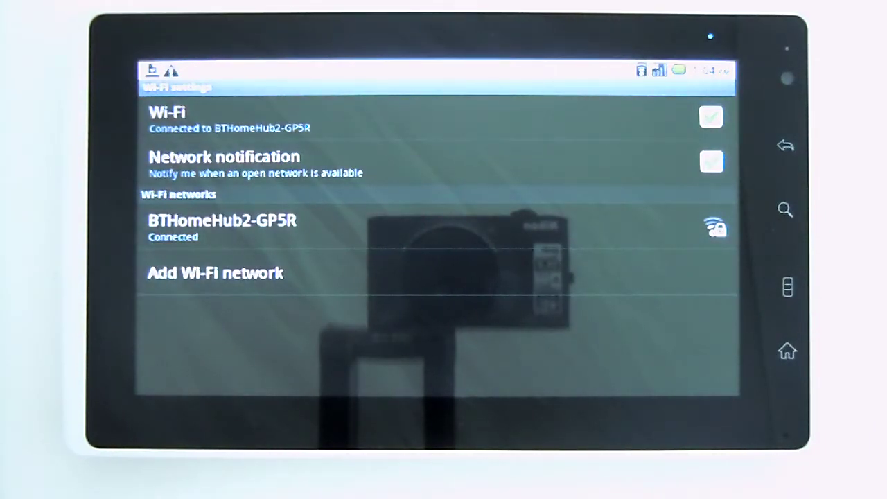
pyautogui.click(221, 220)
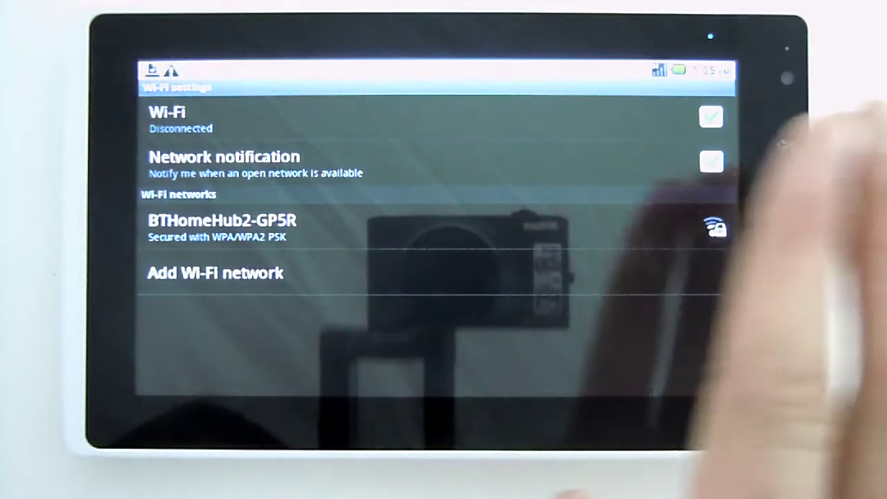
pyautogui.click(208, 222)
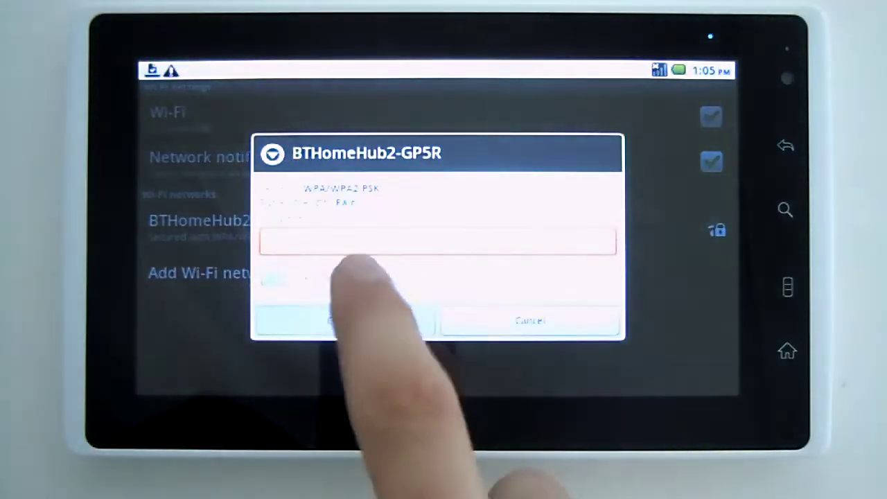
pyautogui.click(437, 241)
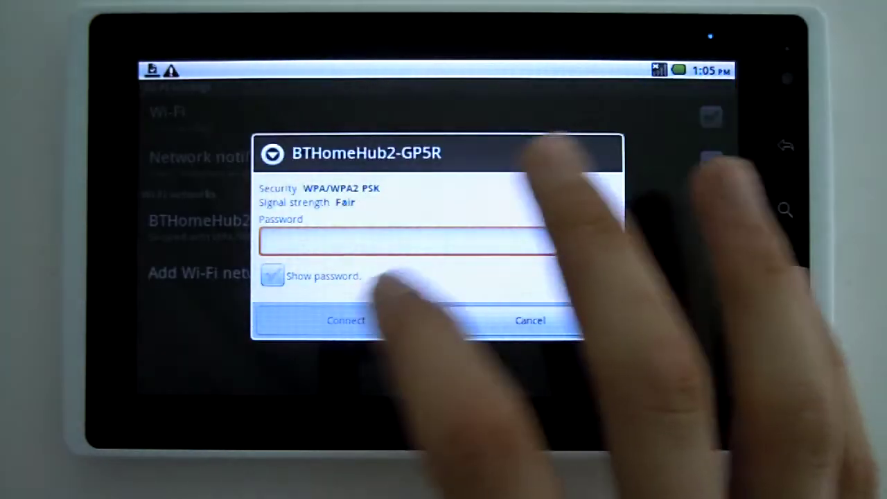
pyautogui.click(531, 320)
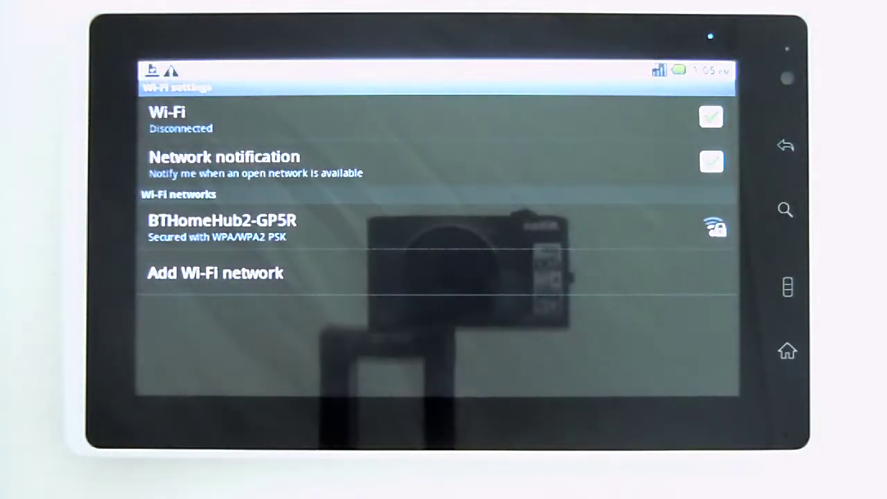